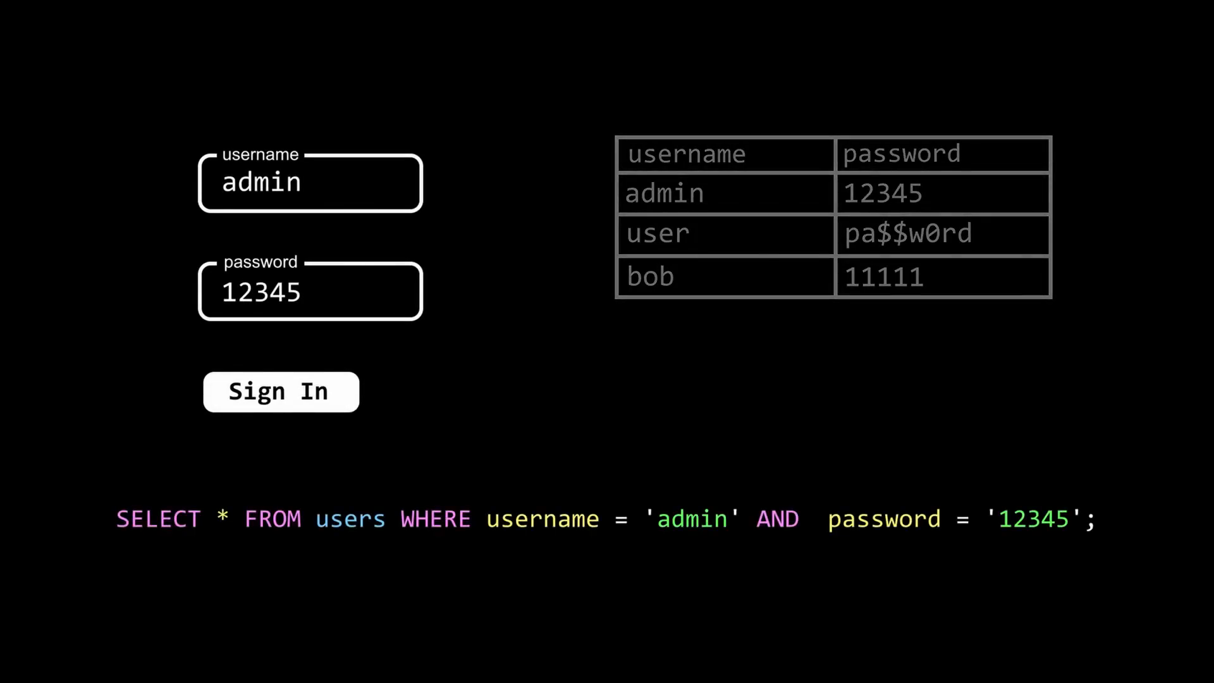
Sign in as admin/12345 so the SELECT query matches the admin row and grants access.
left_click(280, 391)
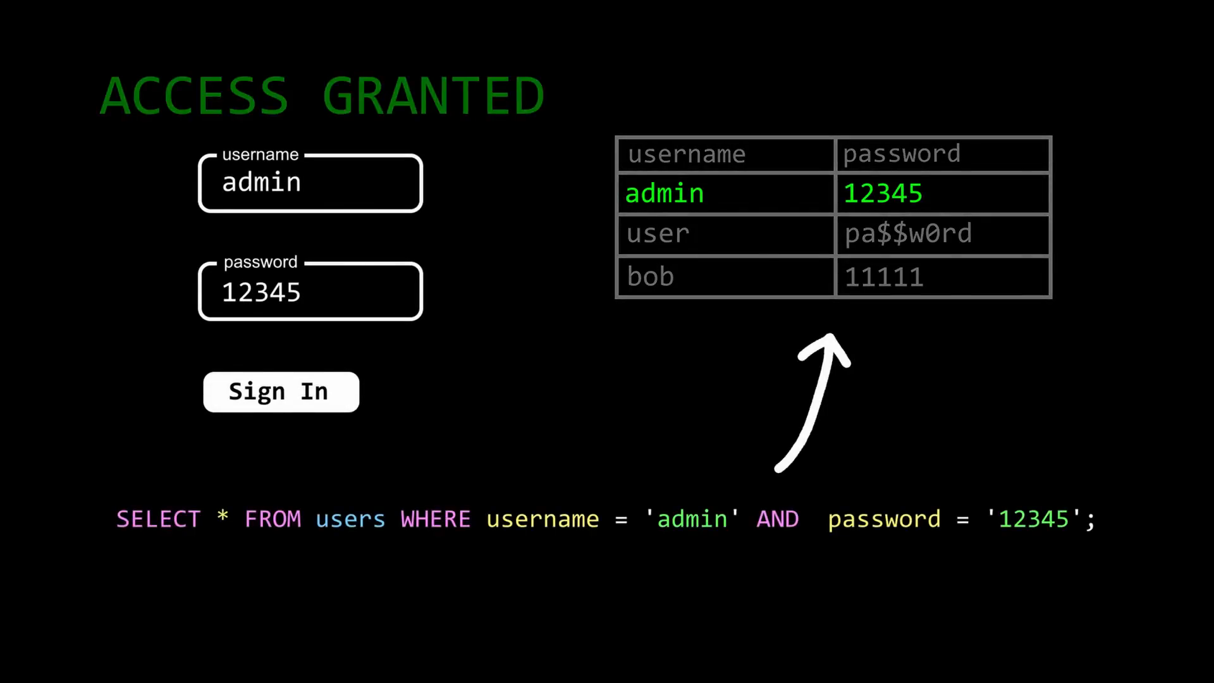